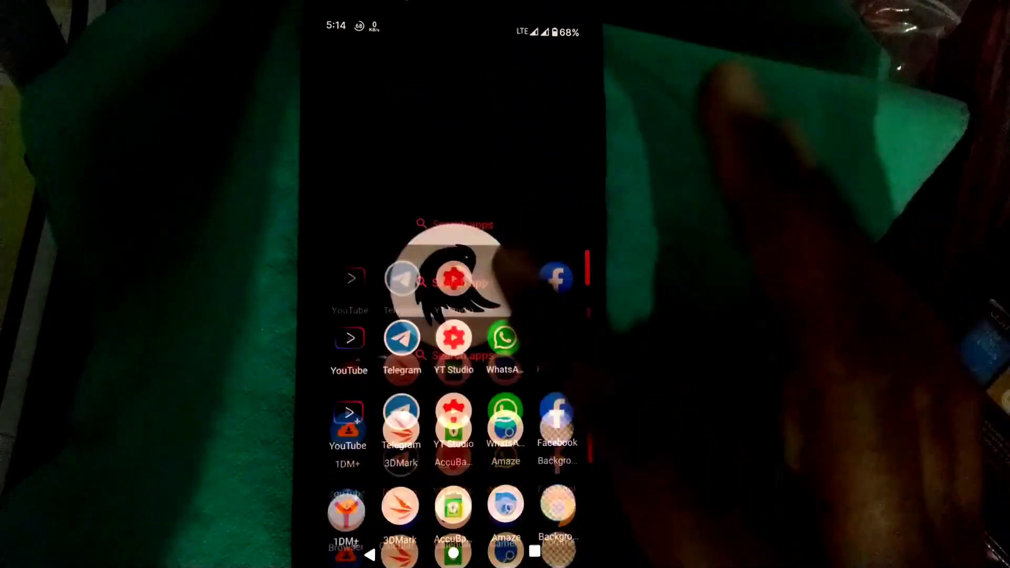
Review the Android 11 version details, then return to the About phone page.
scroll("down", 3)
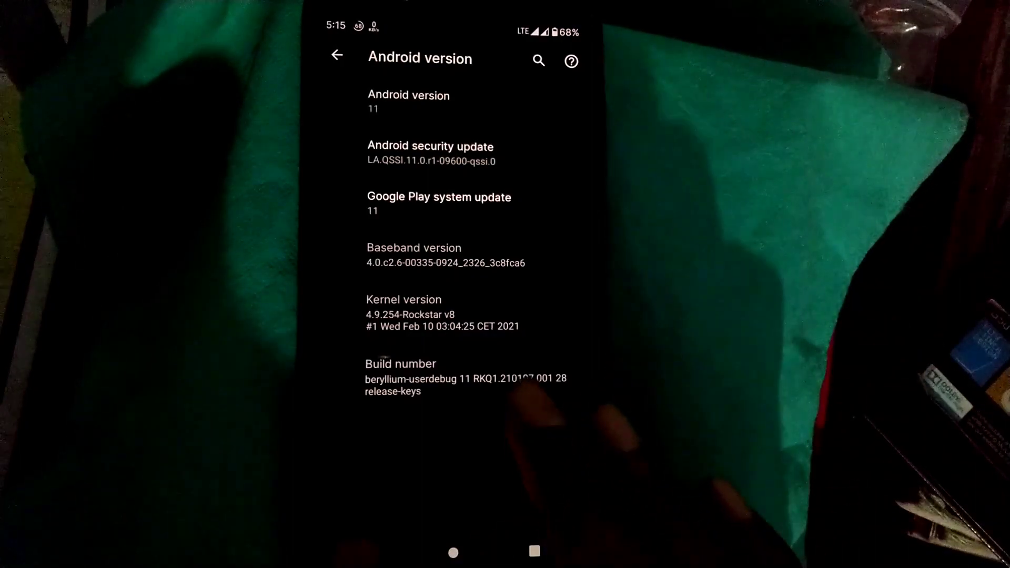
left_click(337, 54)
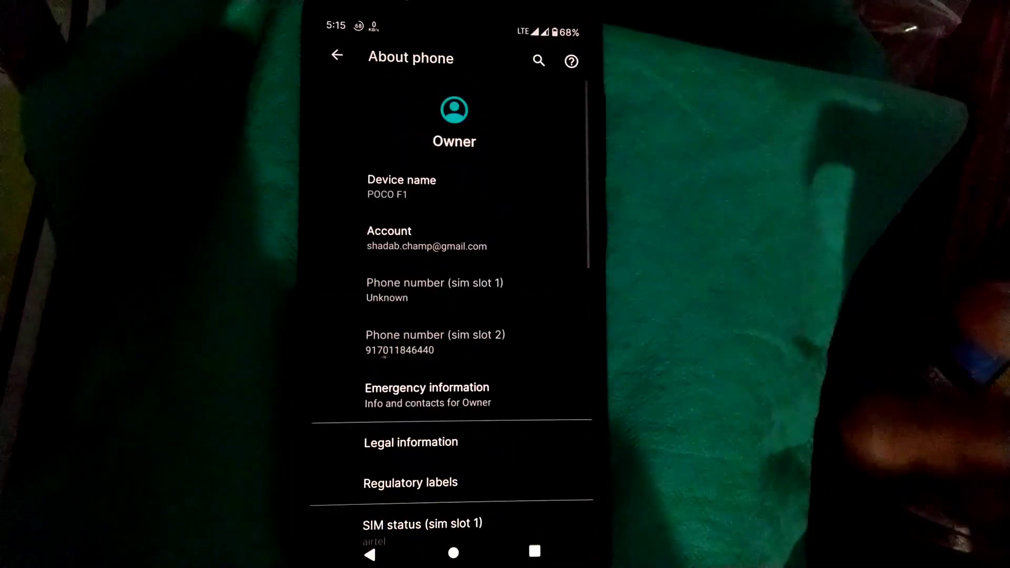
scroll("down", 3)
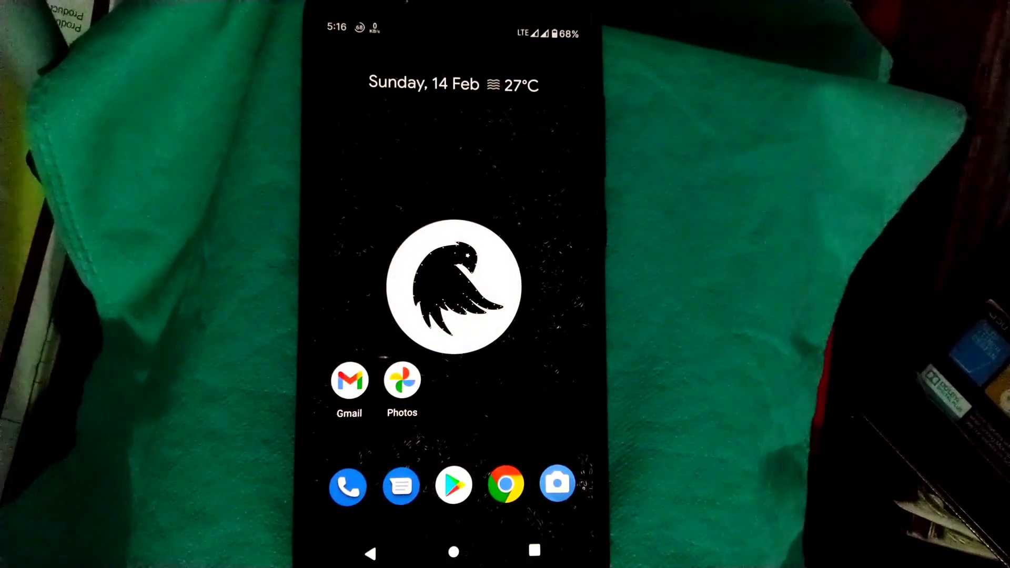
Review Home settings and Suggestions, then bring up the wallpaper app chooser (Gallery, Live Wallpaper Picker, Photos).
left_click(455, 290)
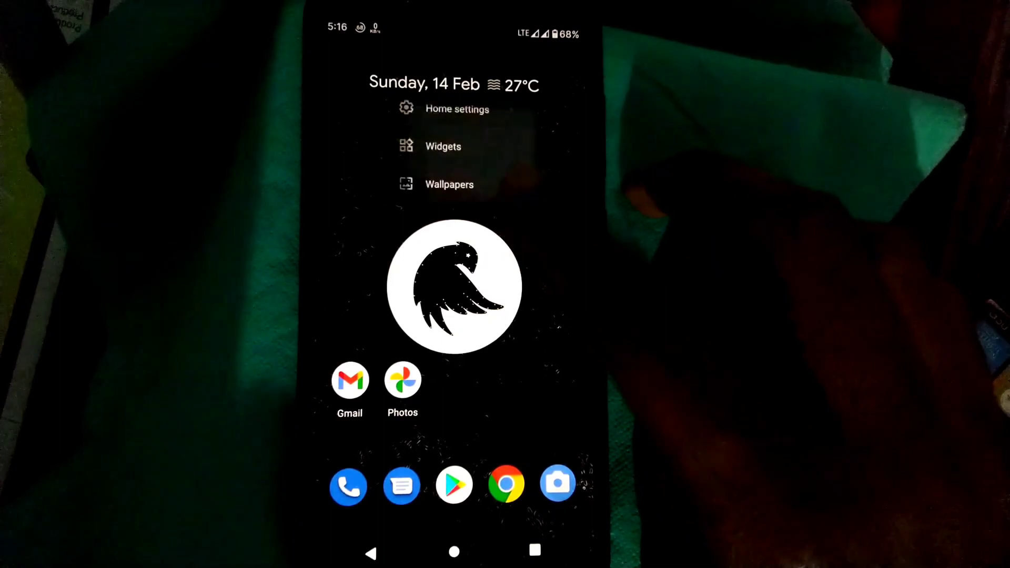
left_click(457, 108)
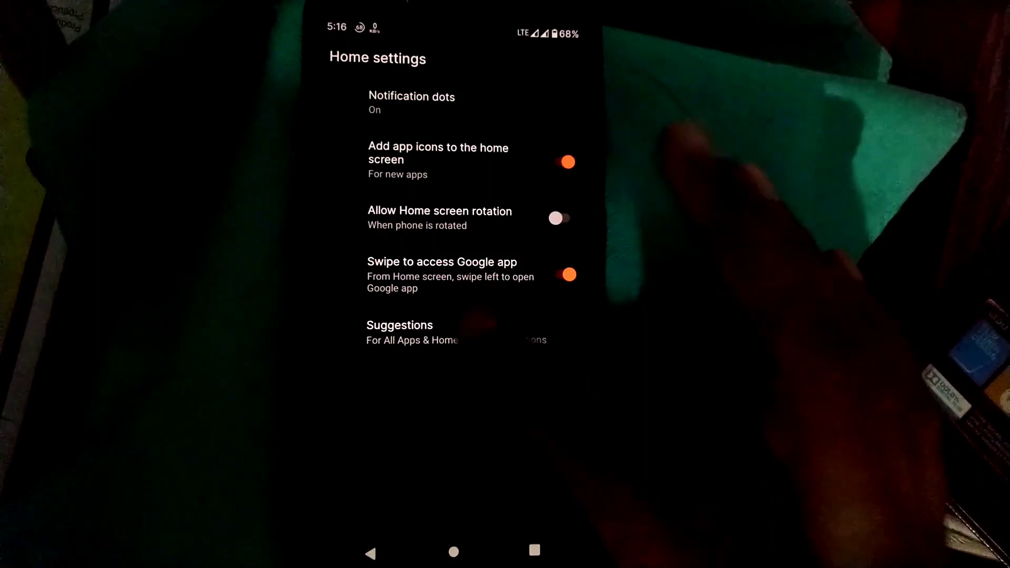
left_click(400, 331)
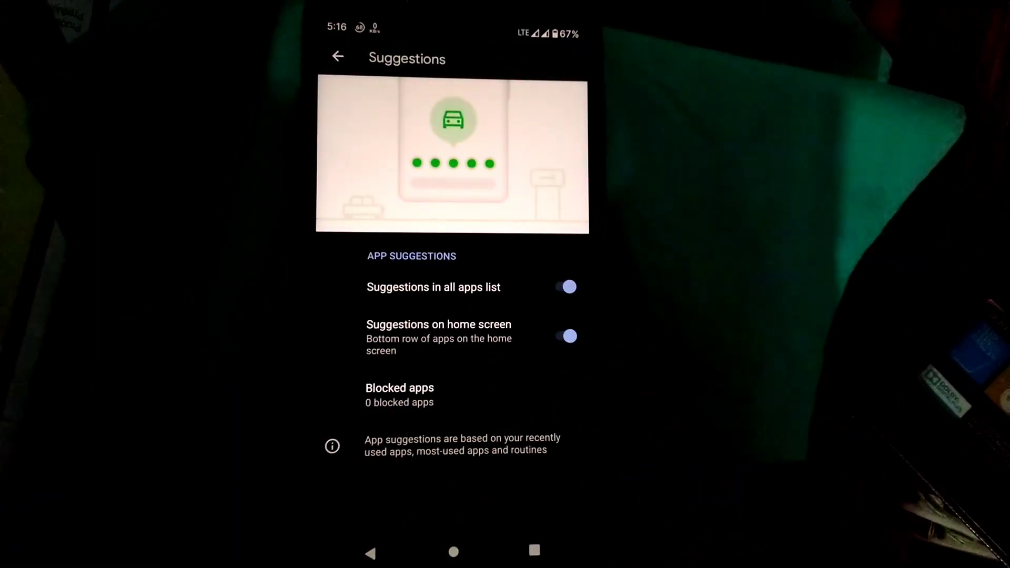
left_click(452, 552)
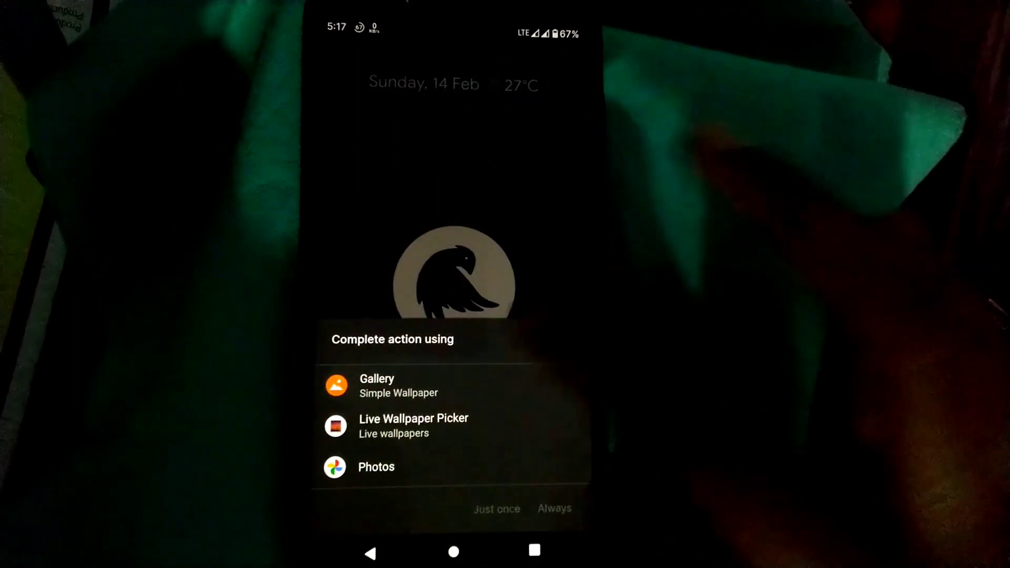
left_click(376, 385)
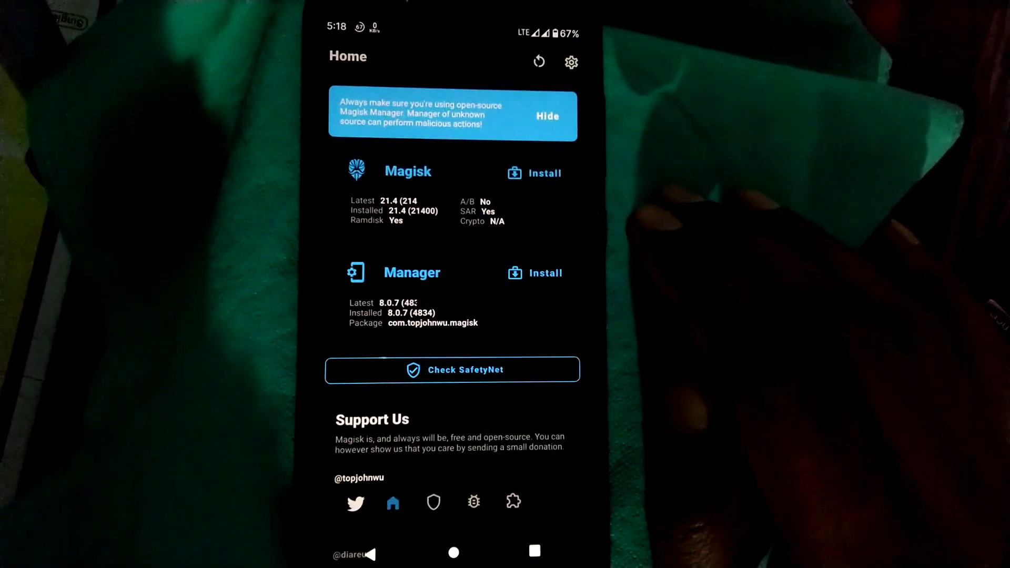
Run the SafetyNet check (basicIntegrity pass, ctsProfile fail), browse Magisk settings, then go Home.
left_click(452, 369)
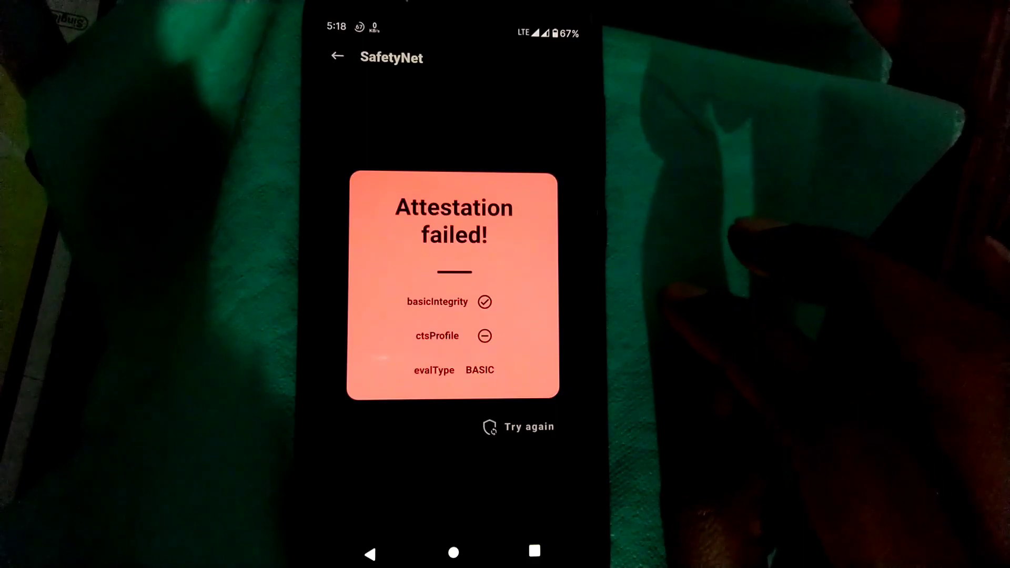
left_click(336, 56)
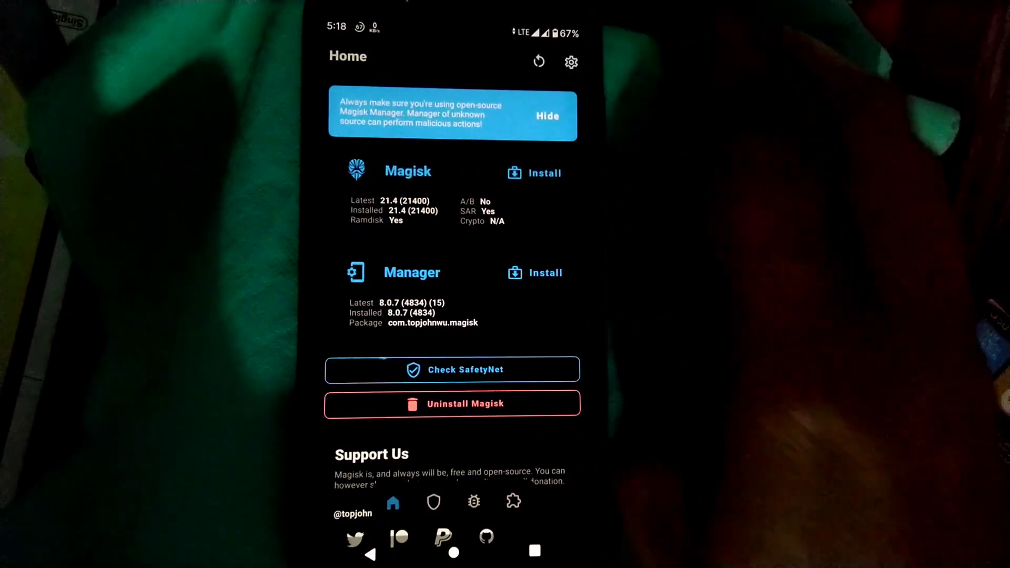
left_click(569, 62)
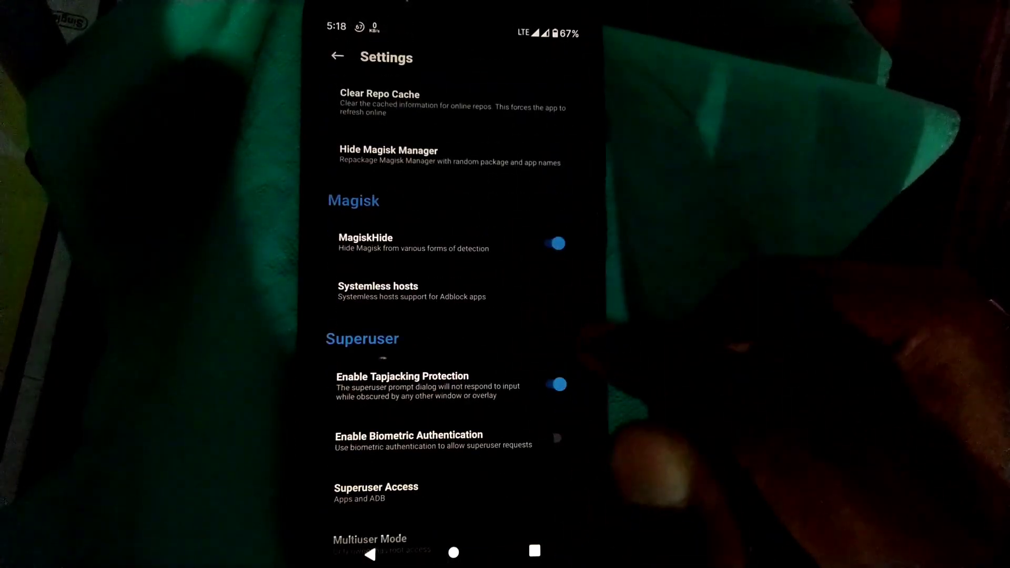
left_click(337, 57)
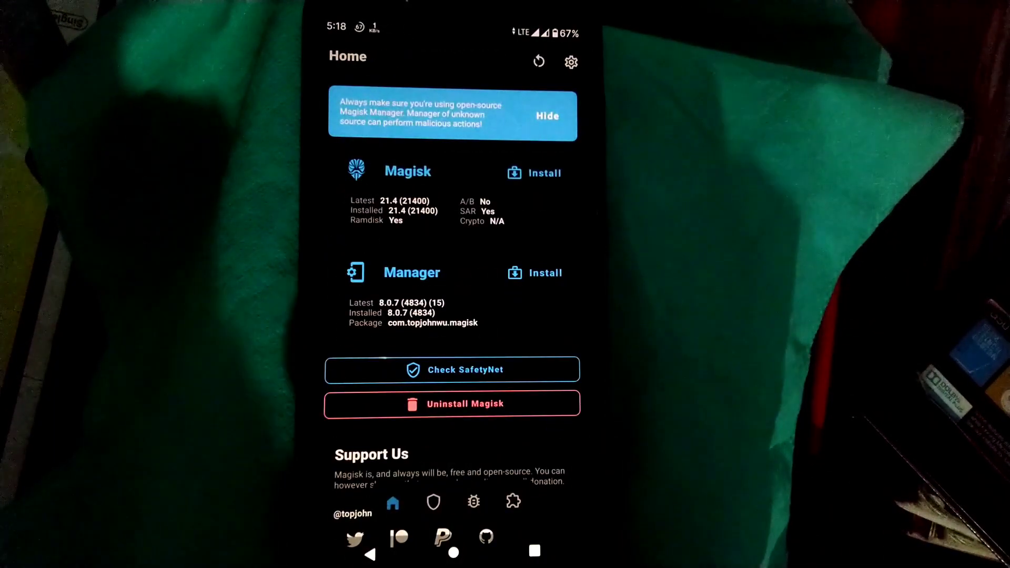
left_click(452, 553)
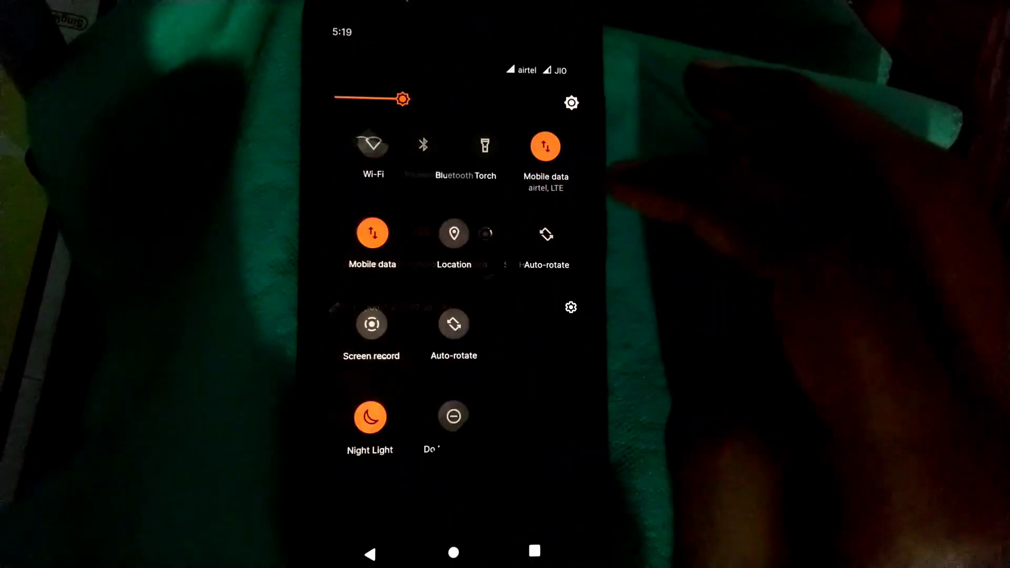
Browse the quick settings tile editor, then start a screen recording from its tile.
left_click(571, 103)
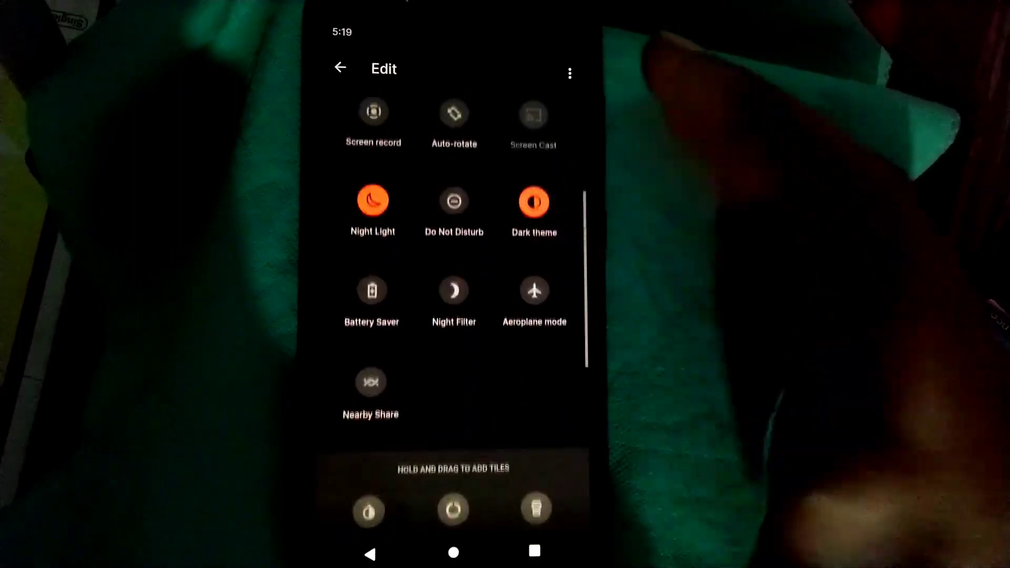
scroll("down", 3)
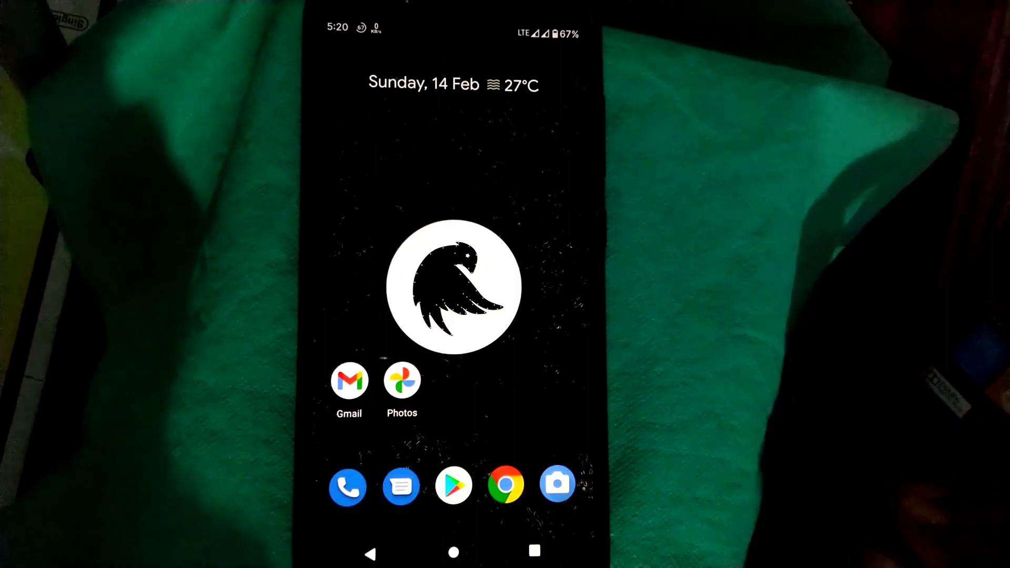
scroll("down", 3)
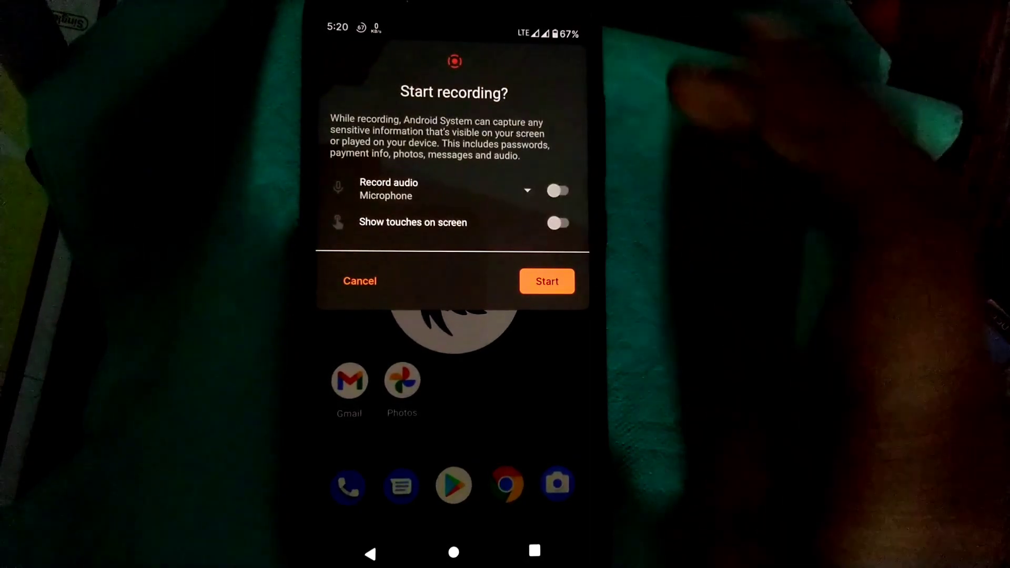
left_click(526, 191)
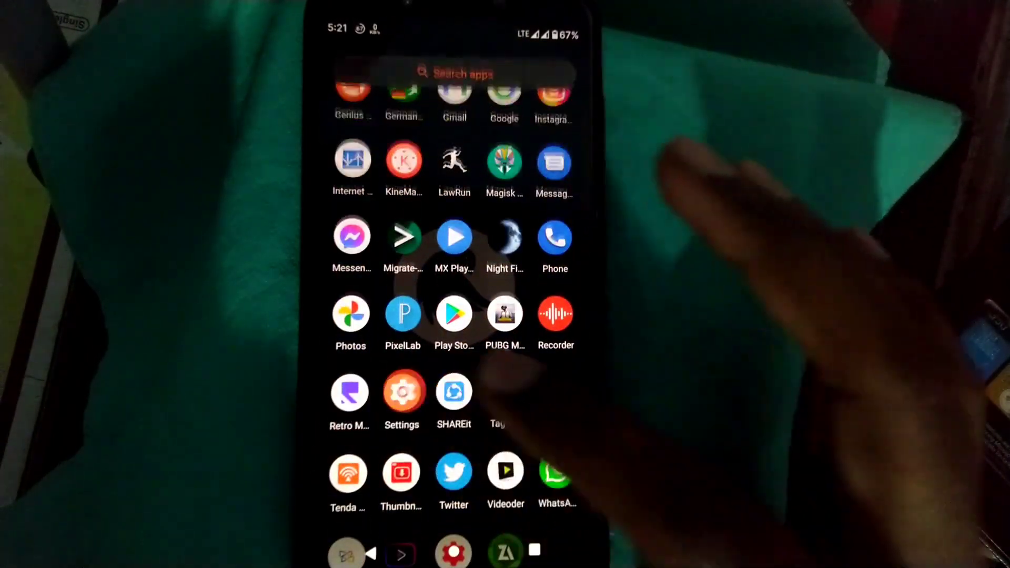
Review the Display settings page in Settings and return to the main list.
left_click(403, 392)
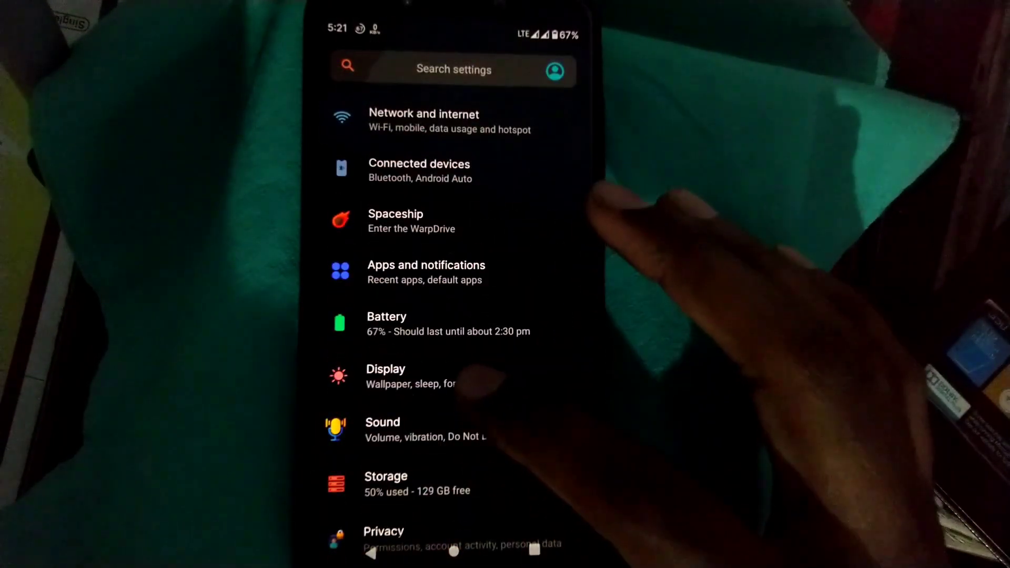
left_click(385, 376)
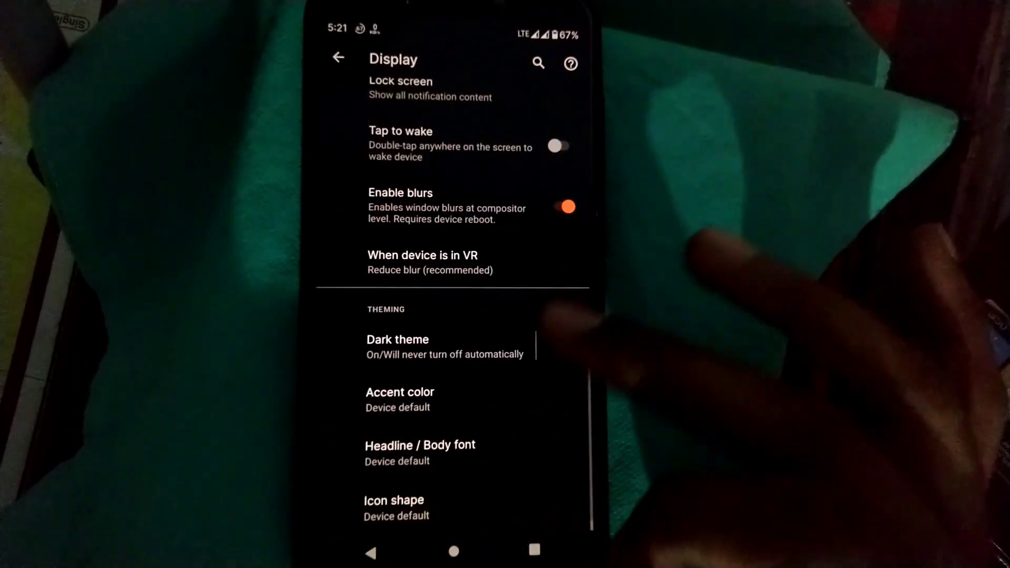
scroll("up", 3)
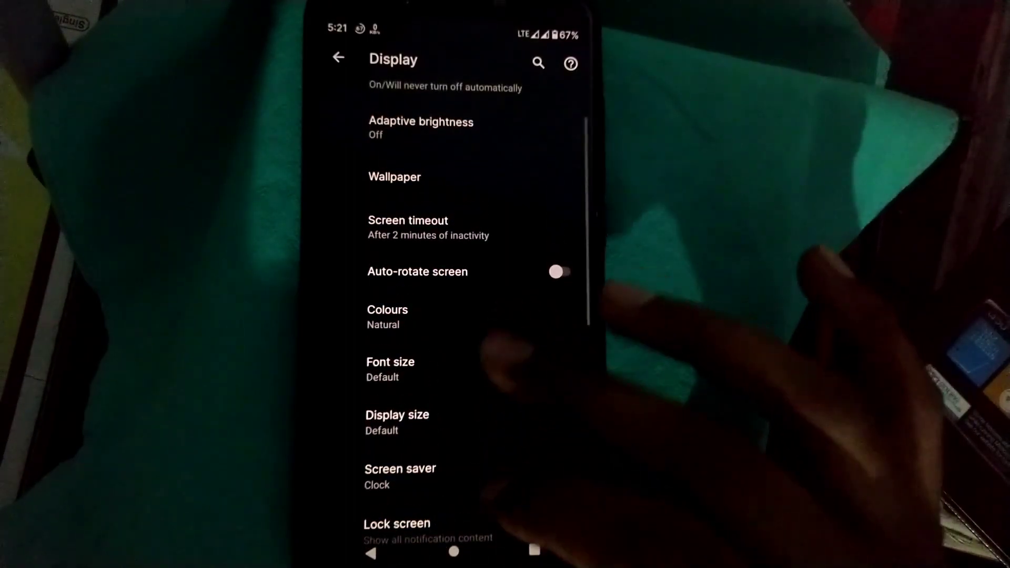
left_click(339, 57)
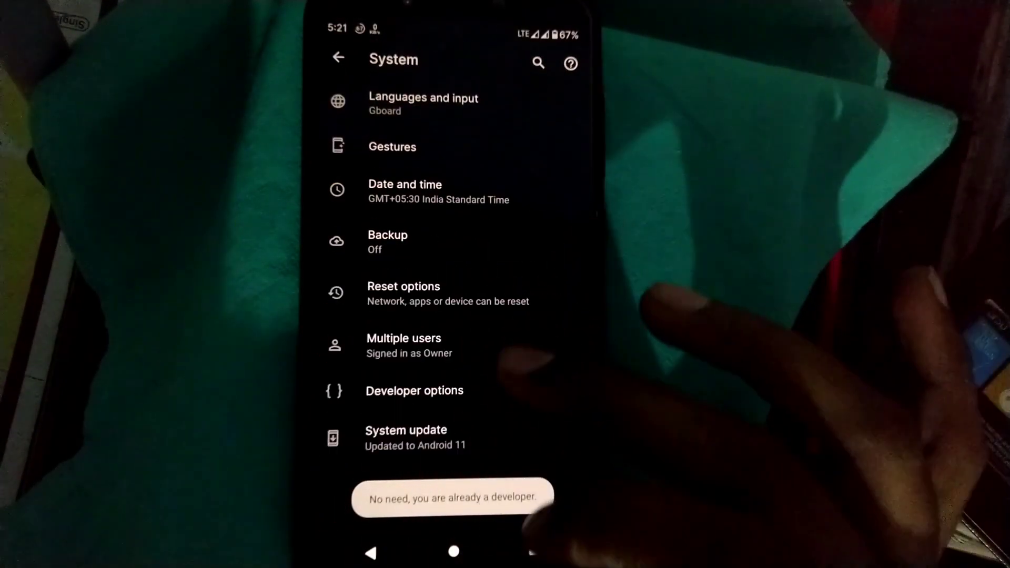
In Developer options set Display cutout to Waterfall cutout and return to the System page.
left_click(415, 390)
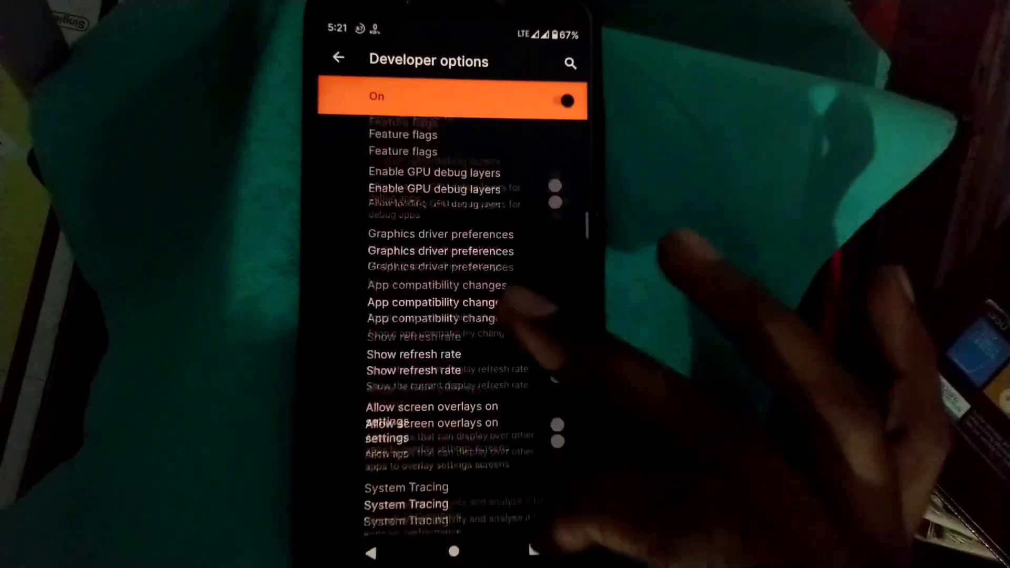
scroll("down", 3)
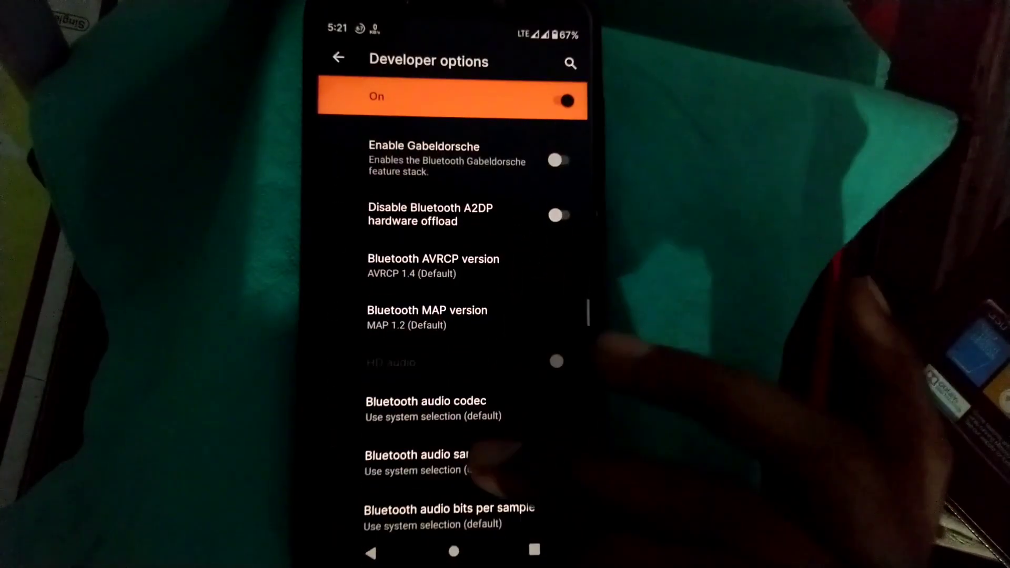
scroll("down", 3)
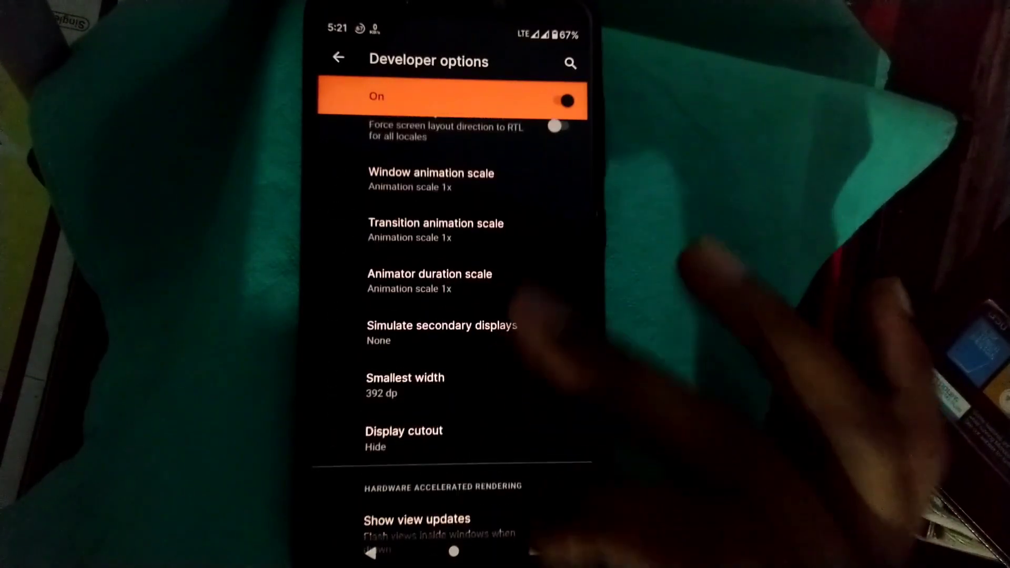
left_click(404, 439)
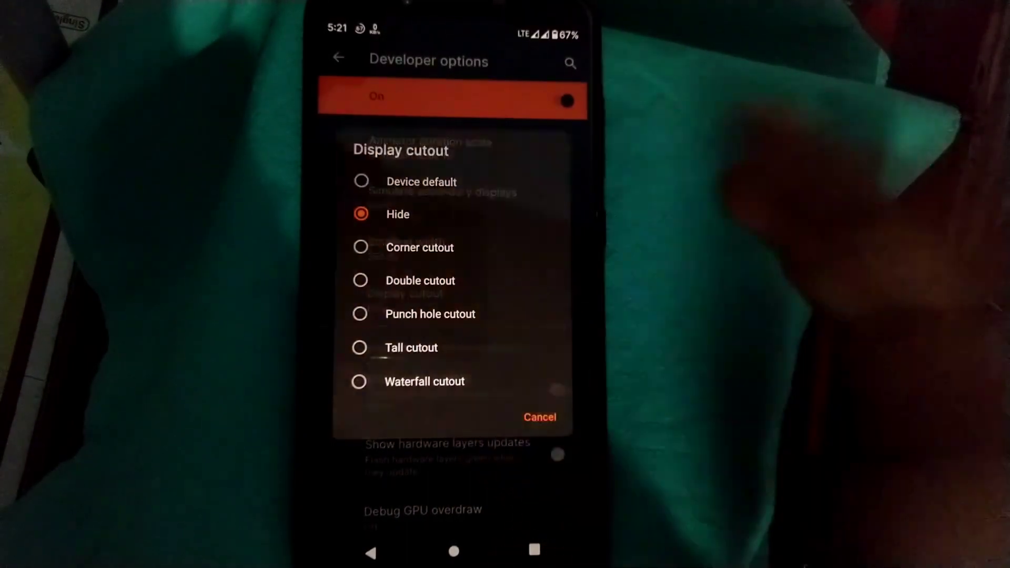
left_click(360, 380)
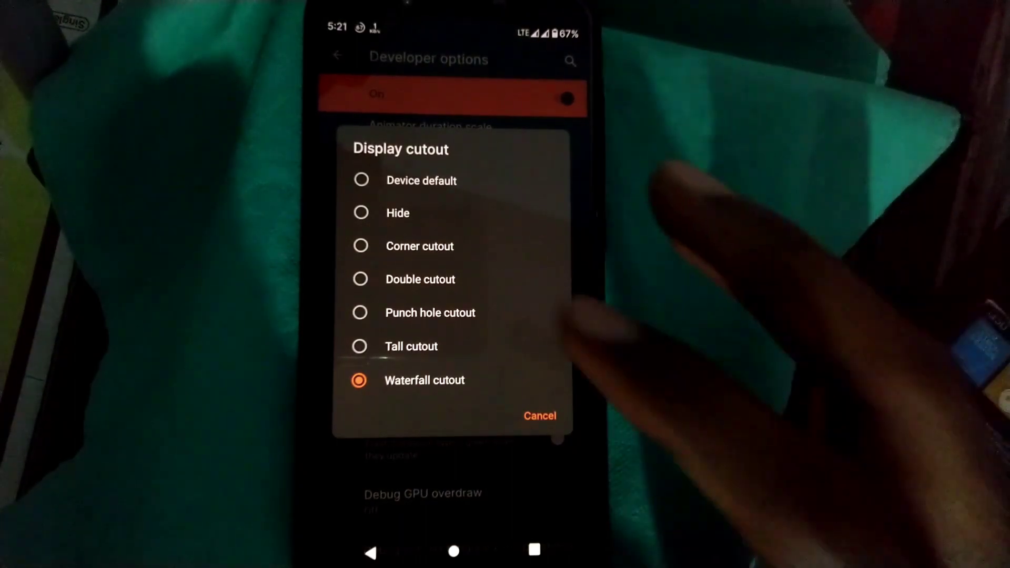
left_click(539, 416)
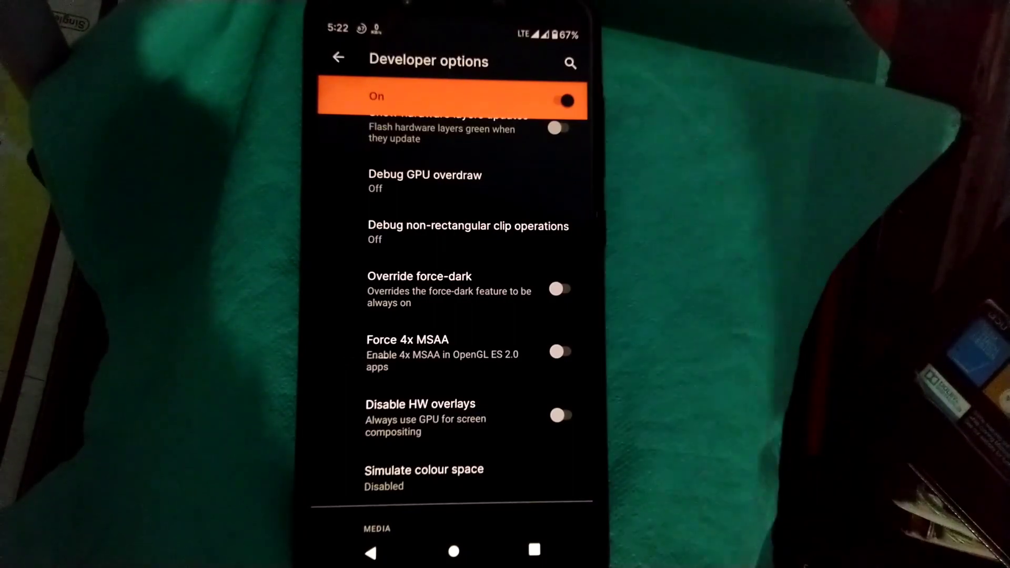
scroll("down", 3)
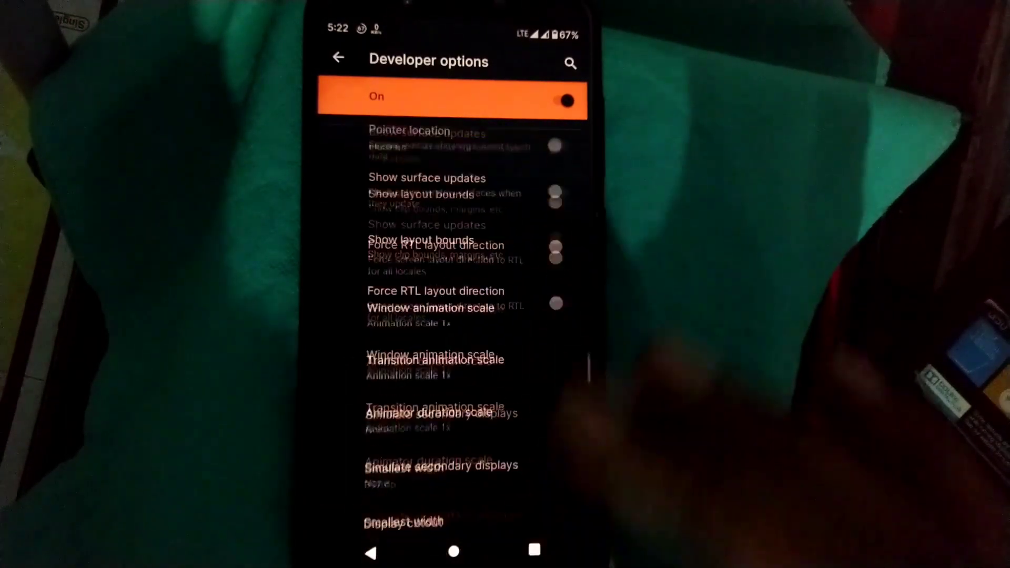
left_click(337, 57)
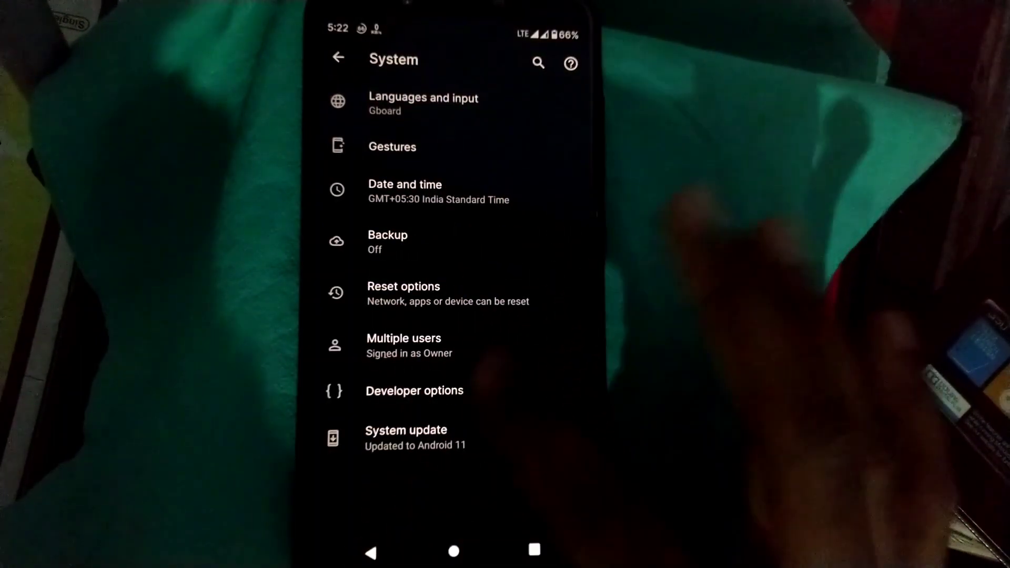
Browse Apps and notifications and its Special app access list, then go to the Battery page.
left_click(340, 57)
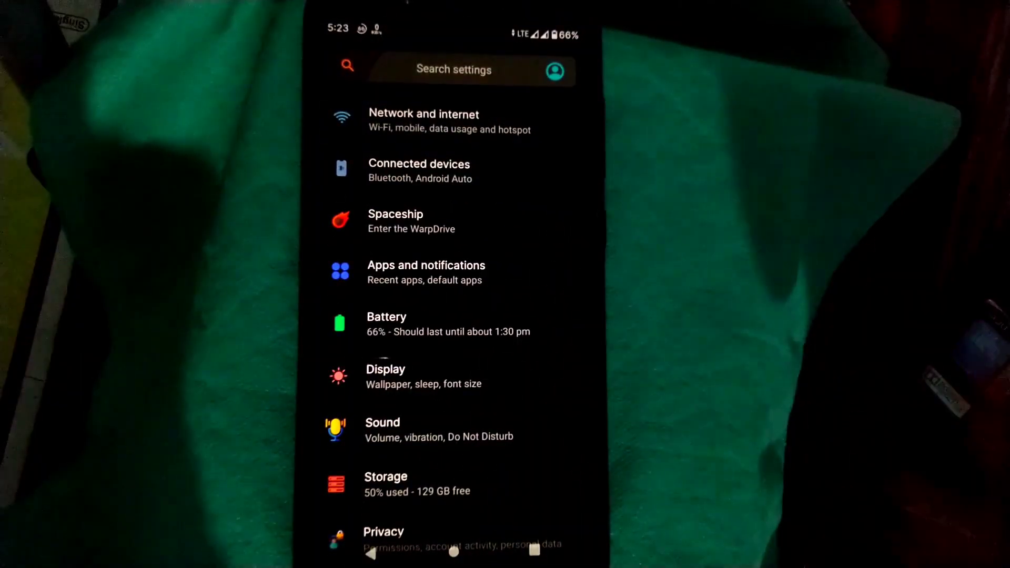
left_click(426, 272)
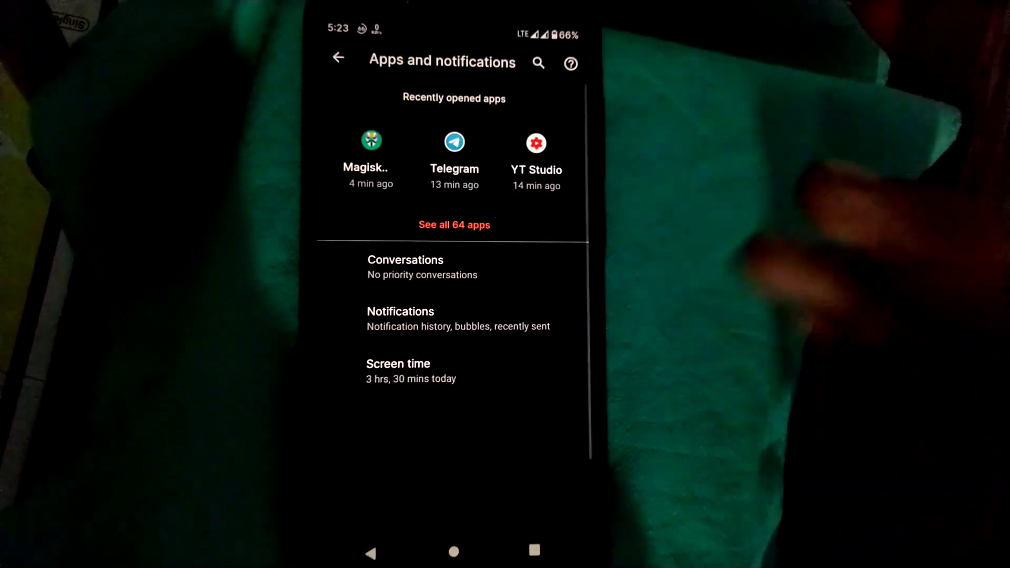
scroll("down", 3)
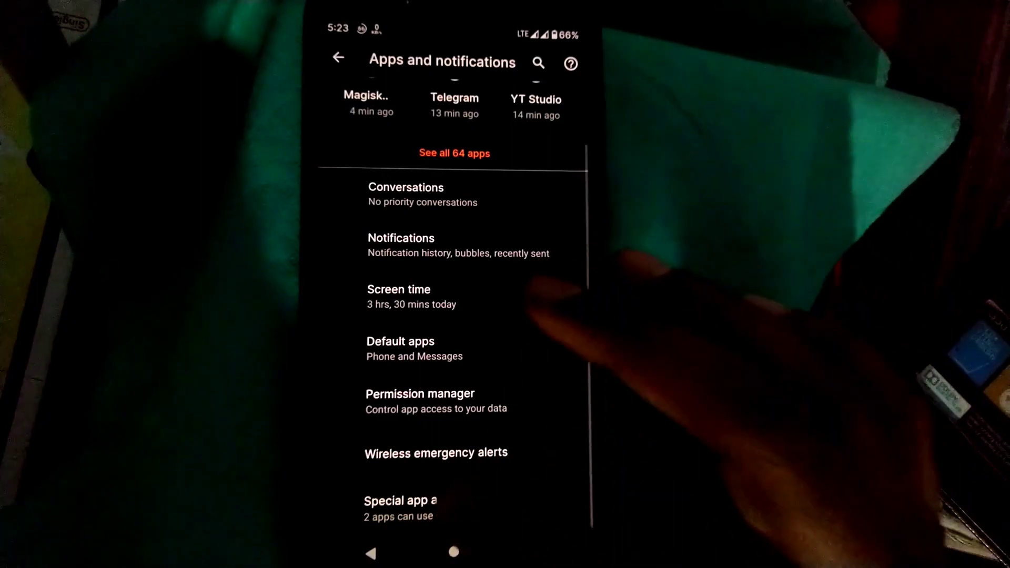
left_click(399, 507)
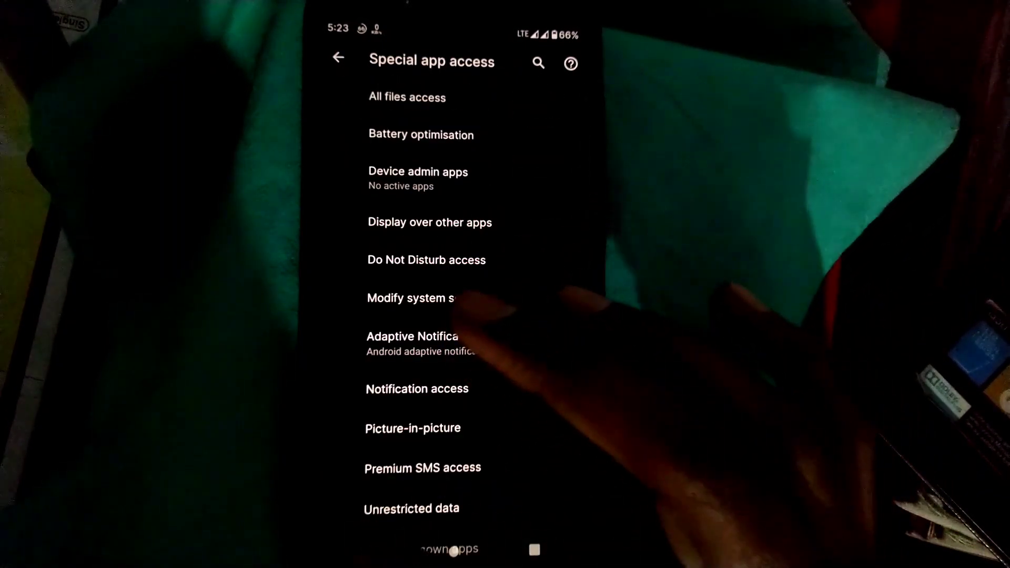
left_click(338, 57)
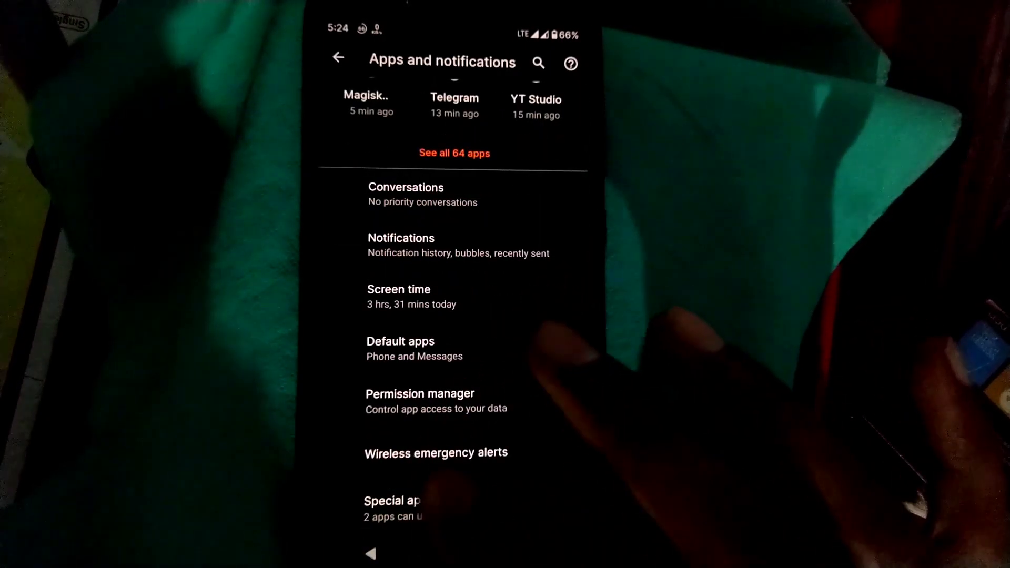
left_click(338, 57)
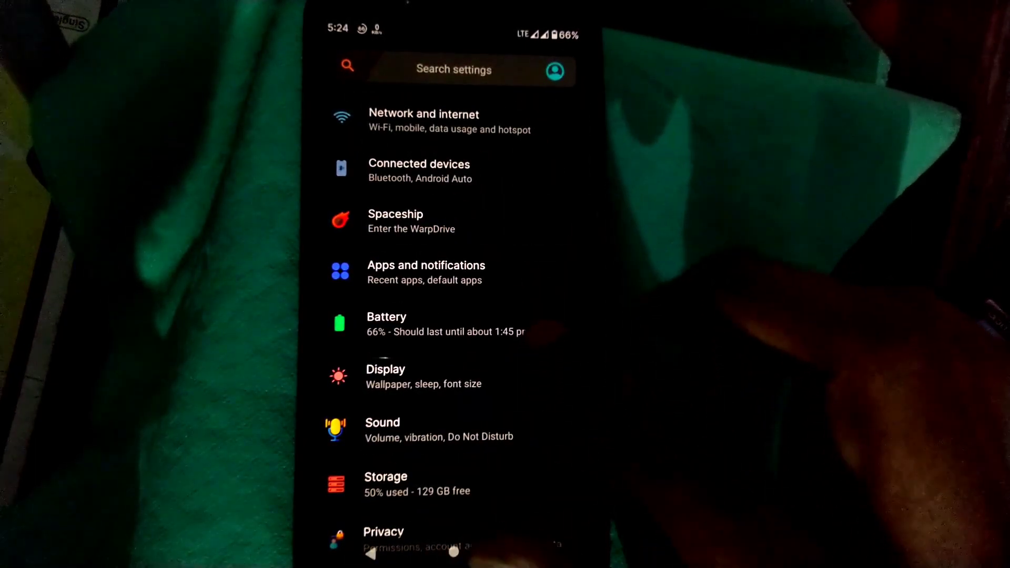
left_click(386, 323)
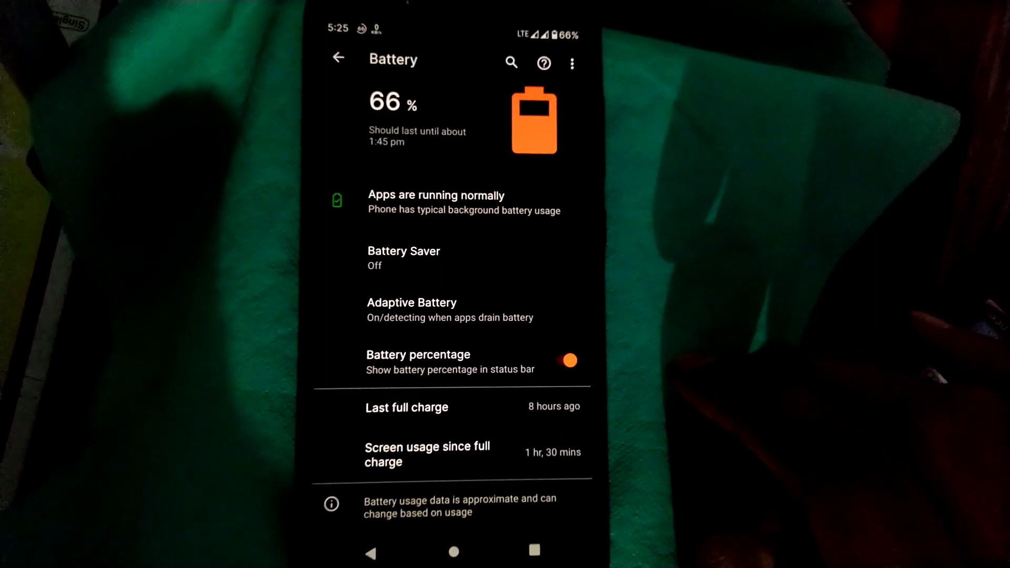
Leave the Battery page showing 66% charge lasting until about 1:45 pm.
left_click(339, 58)
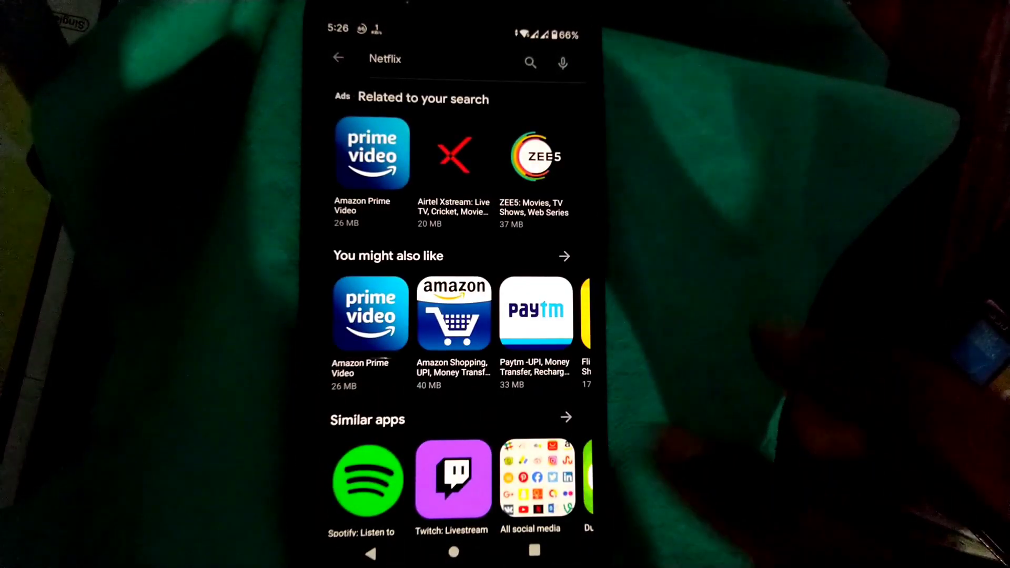
Scroll the Play Store Netflix results down to Netflix VR and related searches.
scroll("down", 3)
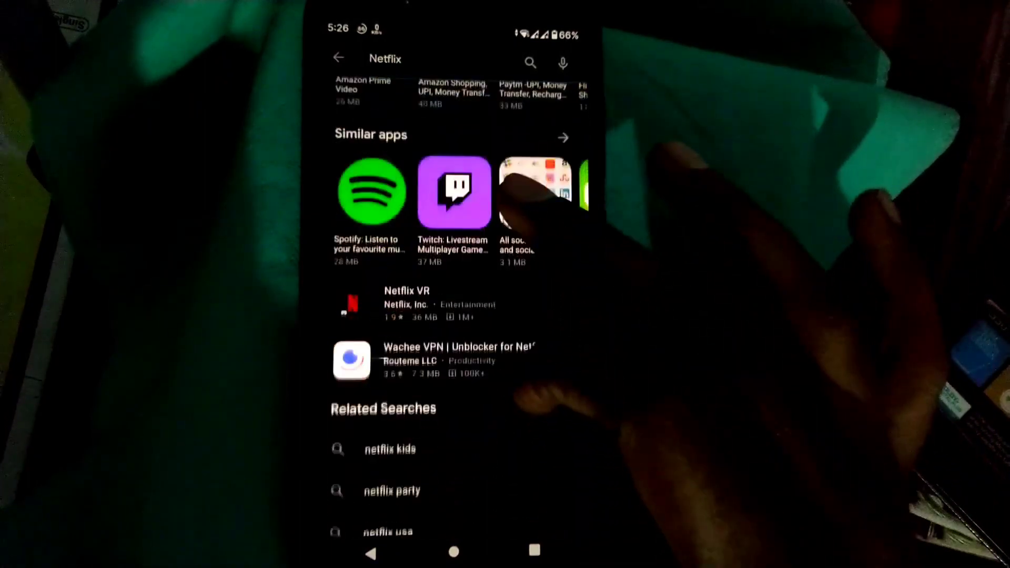
scroll("down", 3)
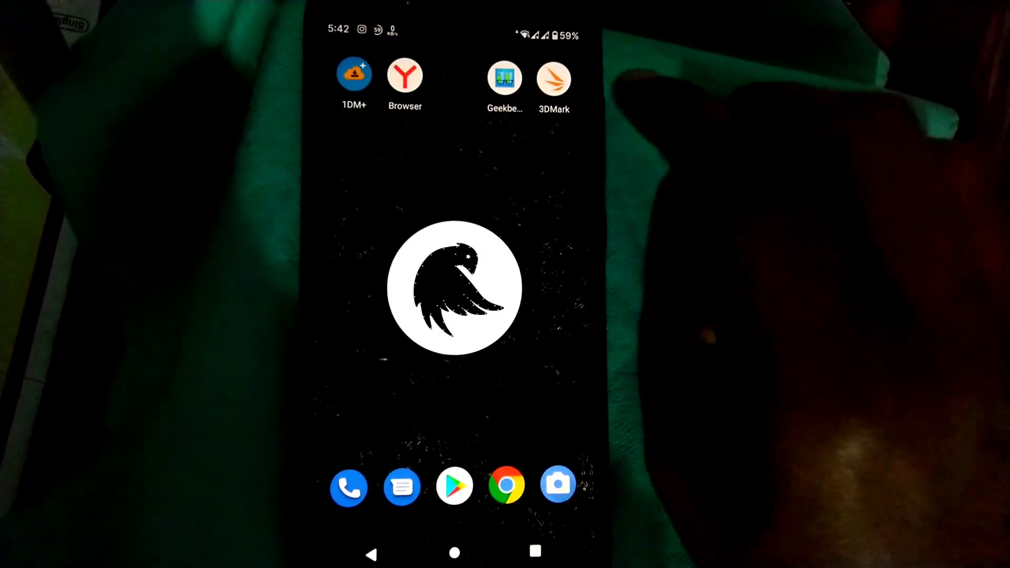
Review the 3DMark Sling Shot Extreme result of 3,795, then show Geekbench's 499/2104 results.
left_click(553, 77)
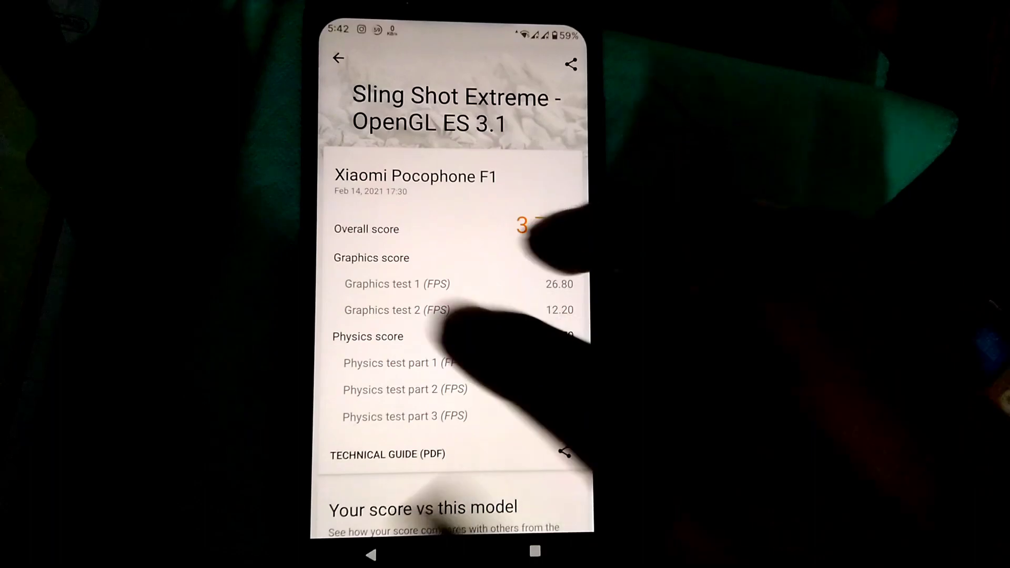
left_click(338, 58)
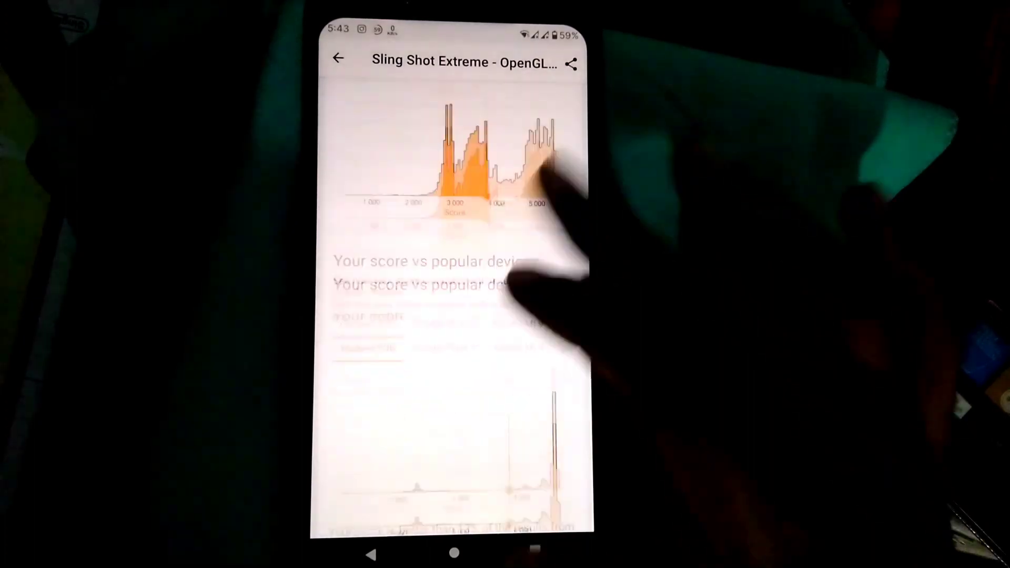
scroll("down", 3)
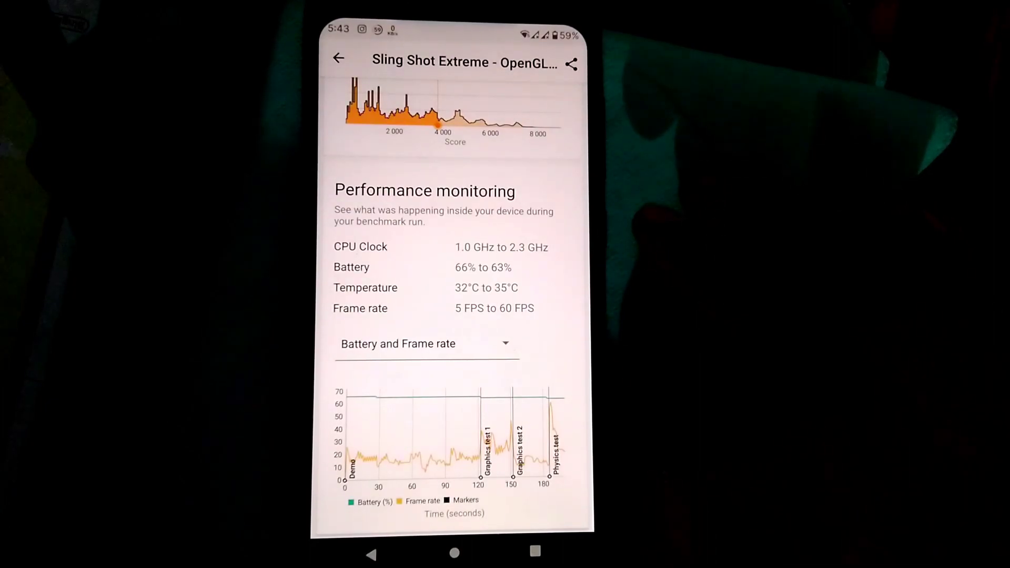
left_click(339, 59)
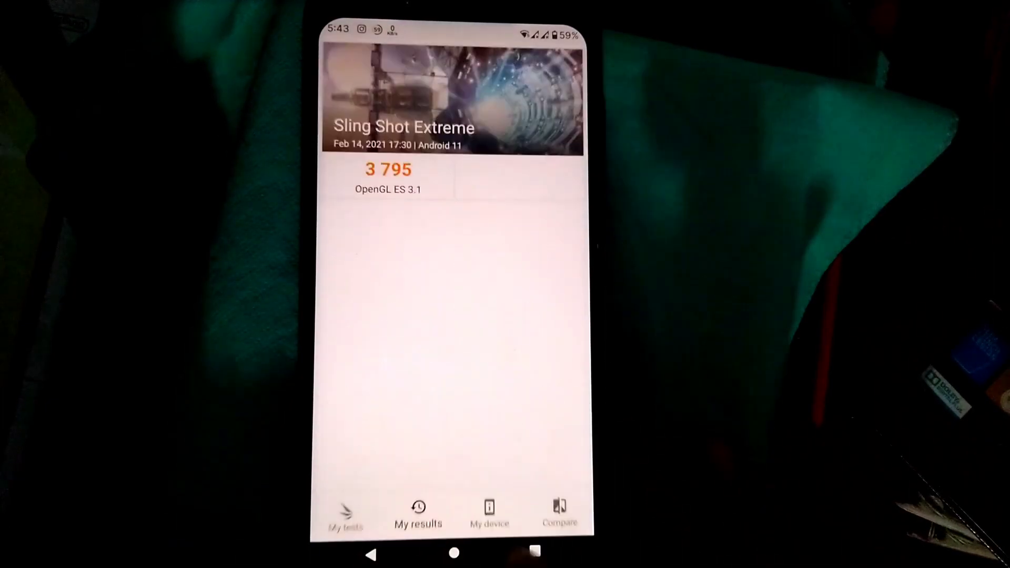
left_click(454, 552)
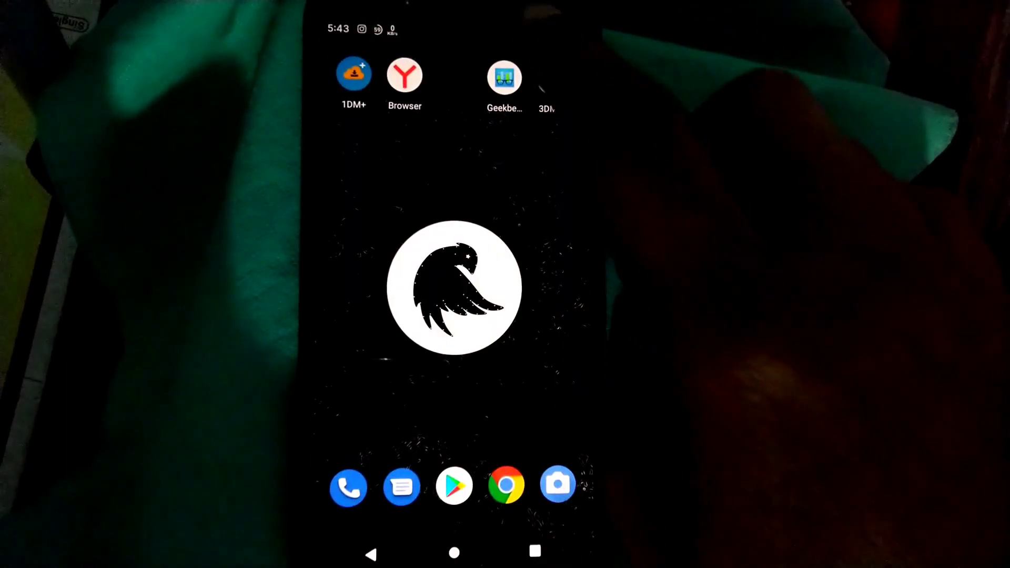
left_click(504, 75)
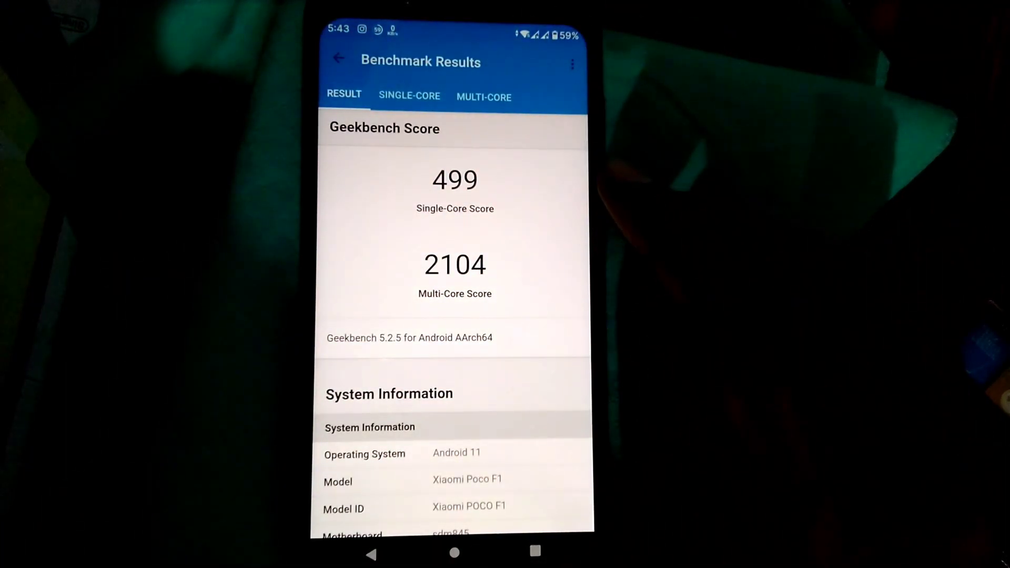